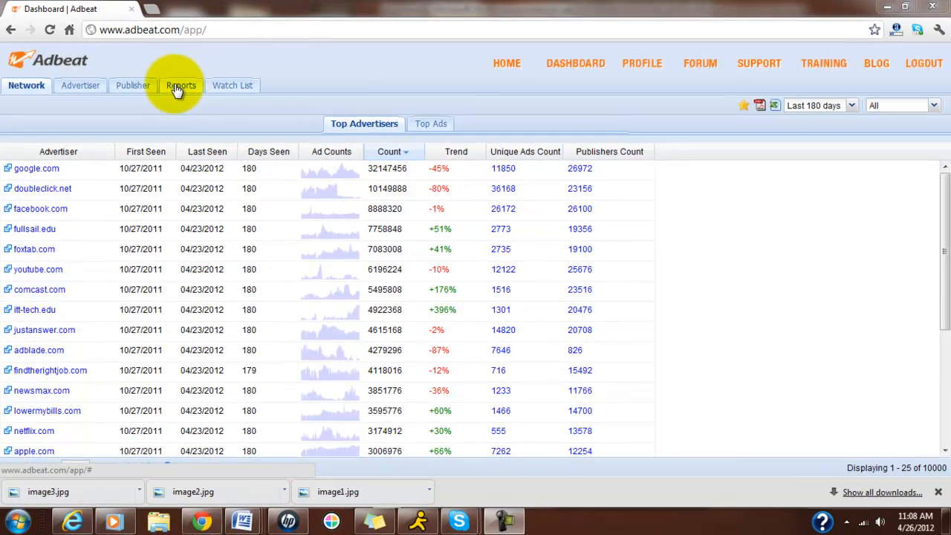
# Show the saved reports list with its client folders.
pyautogui.click(181, 85)
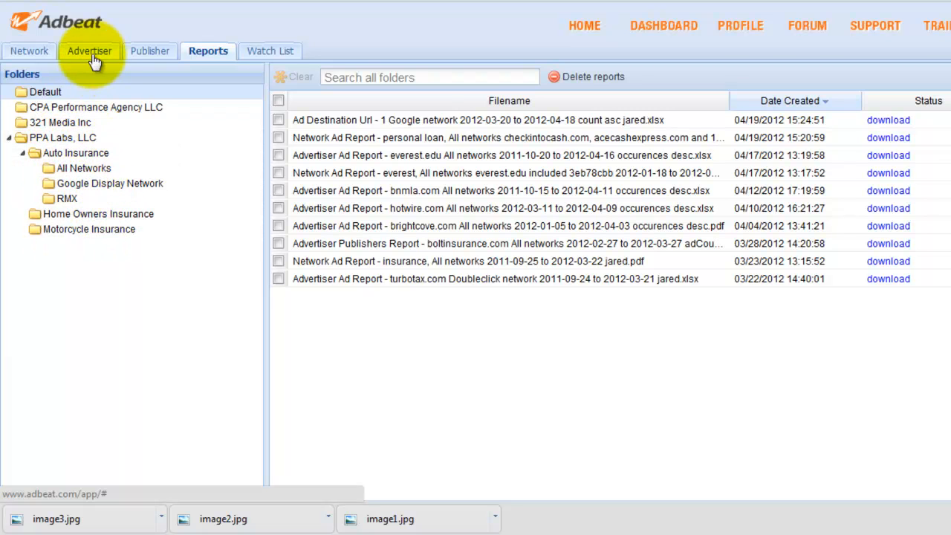
# Search top ads for the keyword 'insurance' and start an Excel report of them.
pyautogui.click(30, 51)
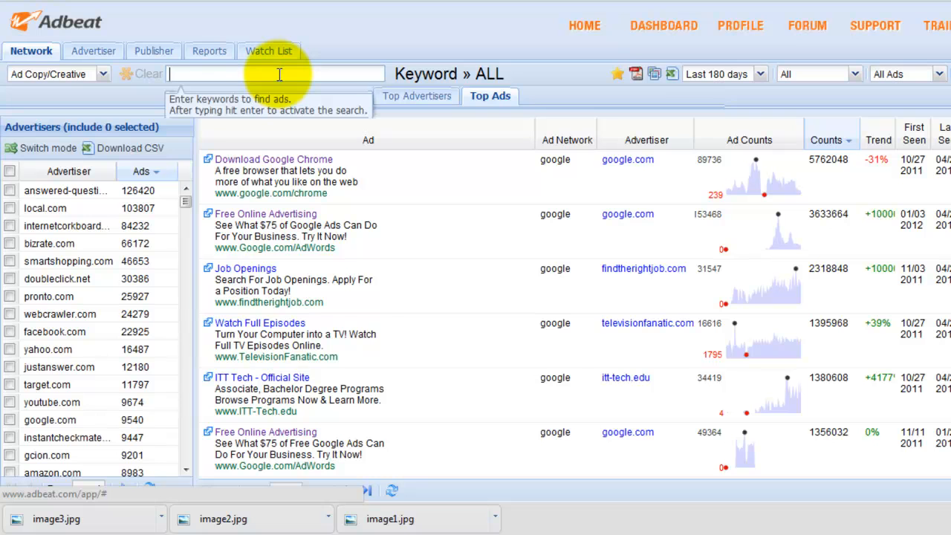
pyautogui.write('ins')
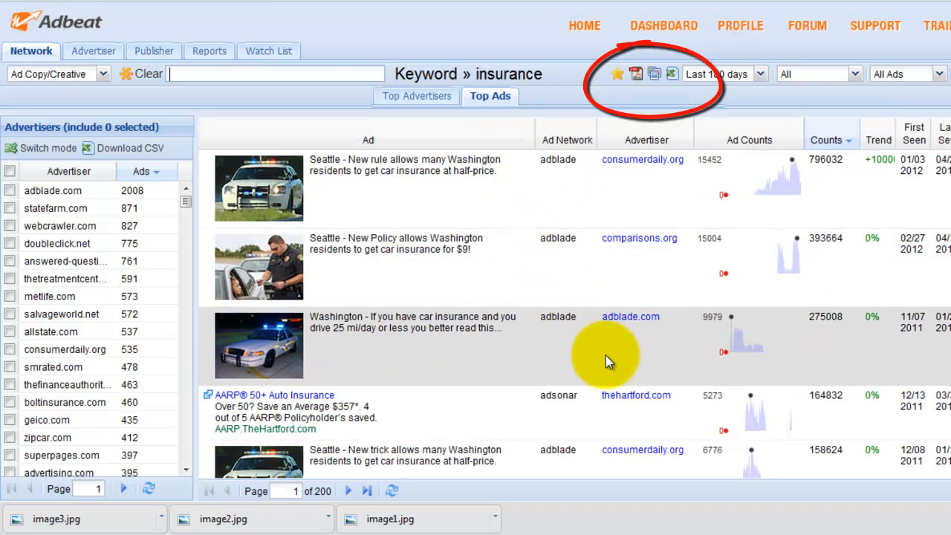
pyautogui.moveTo(671, 88)
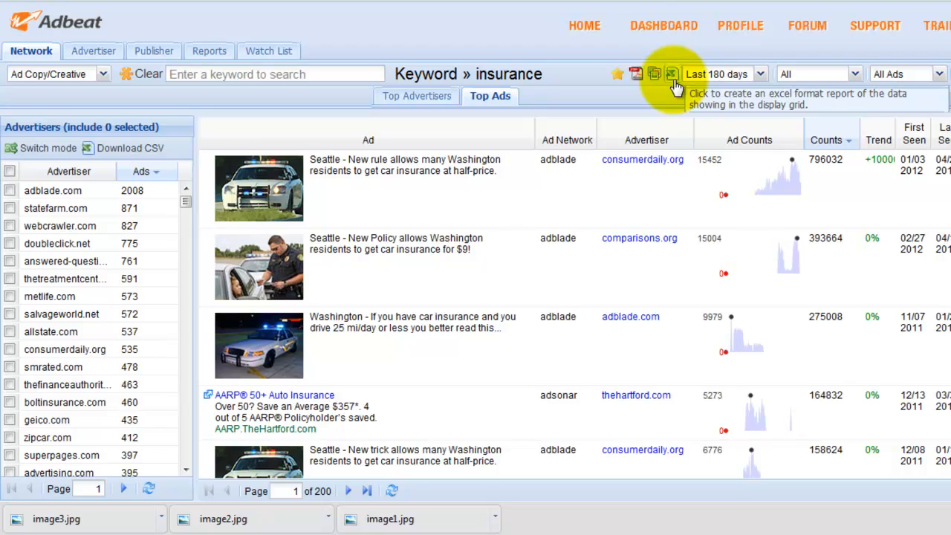
pyautogui.click(672, 74)
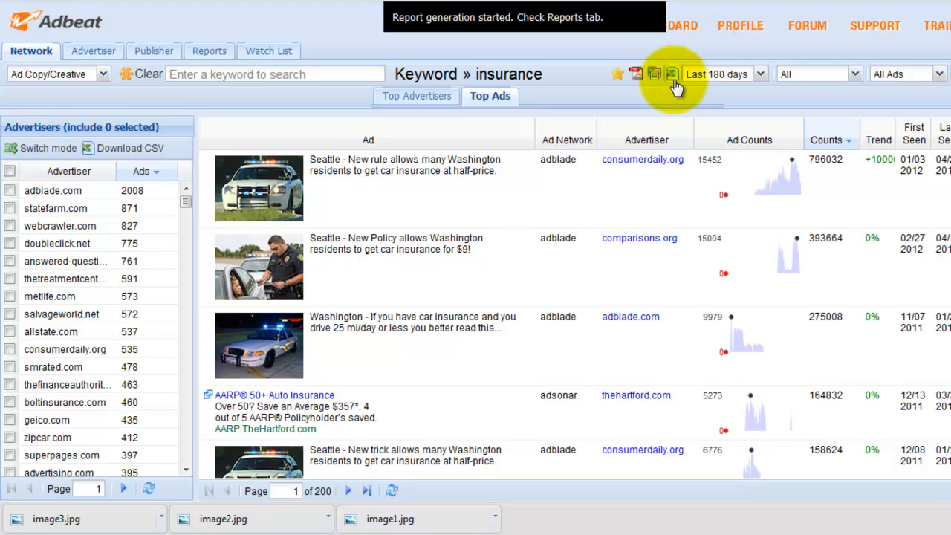
# Return to the reports list where the insurance network ad report is generating.
pyautogui.click(208, 51)
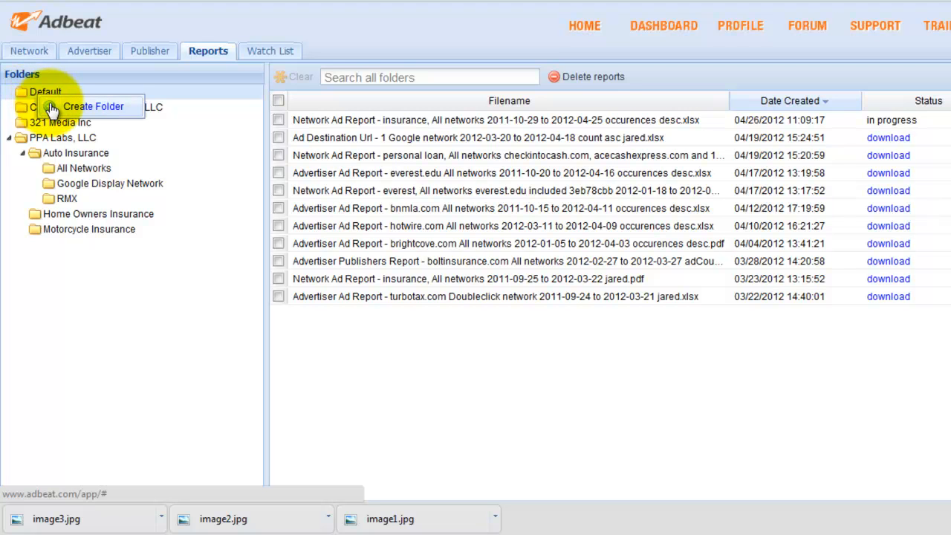
# Create a new report folder and name it 'Demo Insurance'.
pyautogui.click(92, 106)
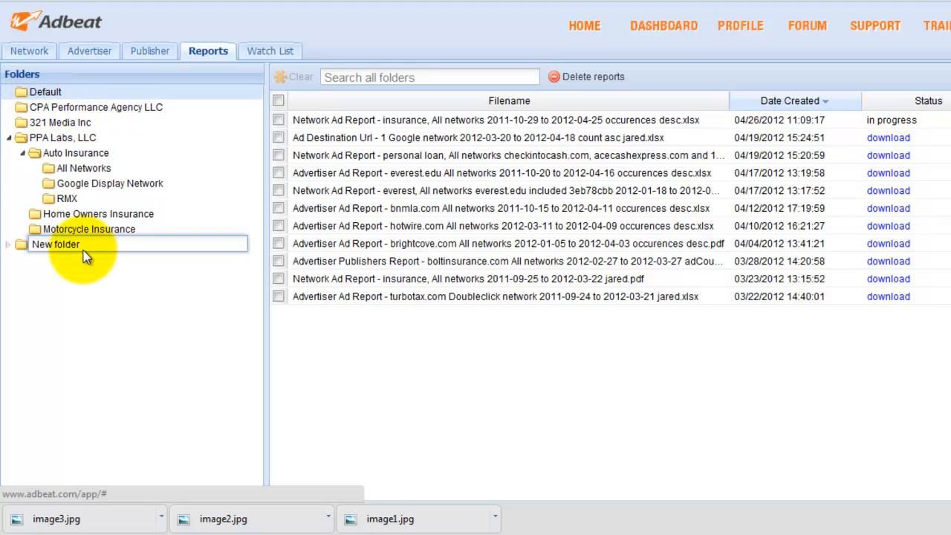
pyautogui.doubleClick(55, 244)
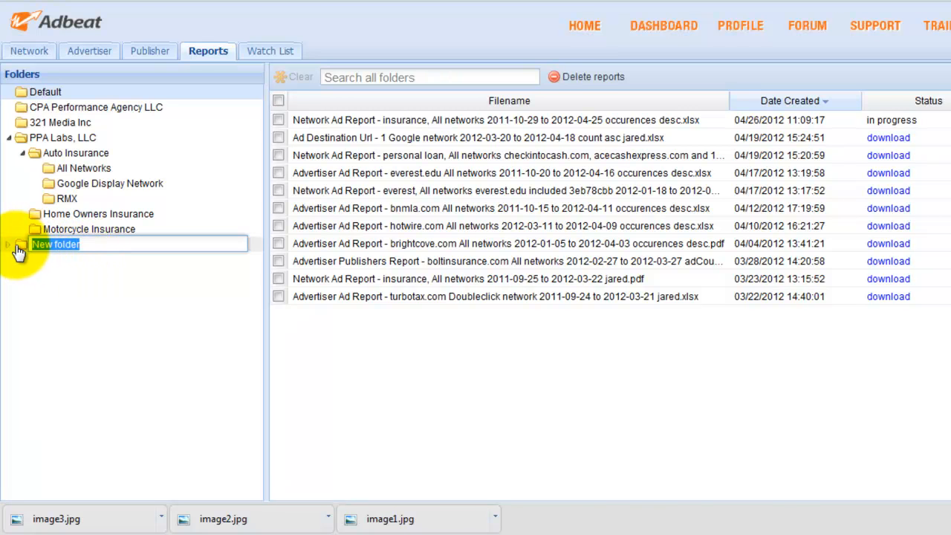
pyautogui.write('Demo Insur')
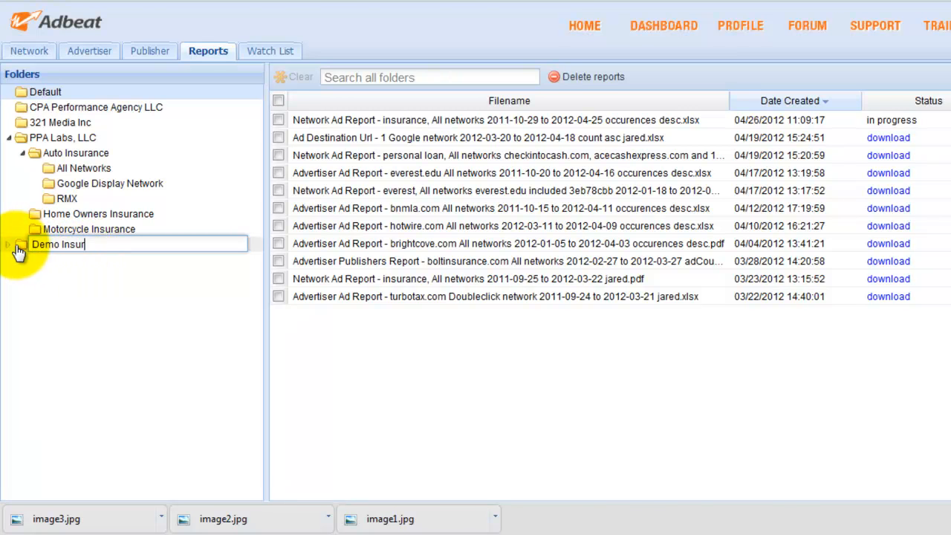